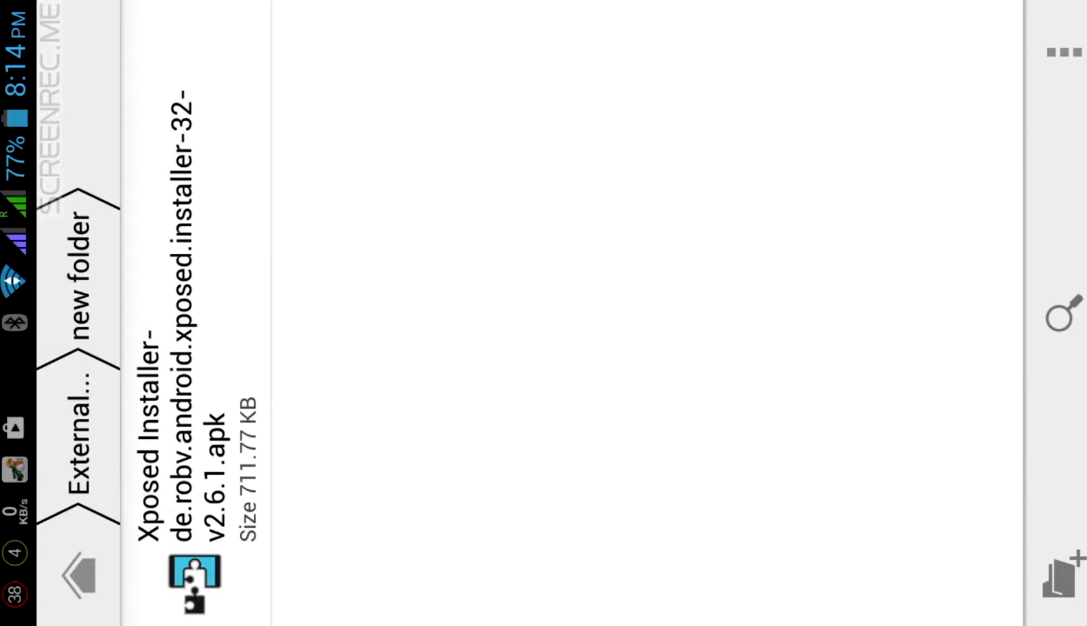
Step: Install the Xposed Installer v2.6.1 APK from the file manager via Package Installer
{"action": "left_click", "coordinate": [195, 582]}
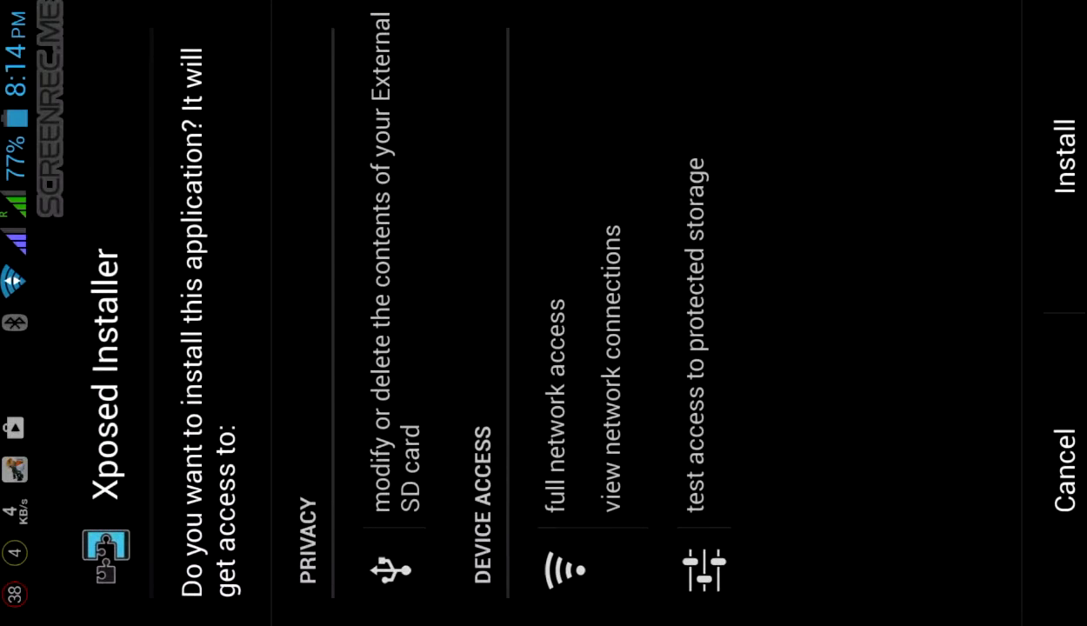
{"action": "left_click", "coordinate": [1060, 165]}
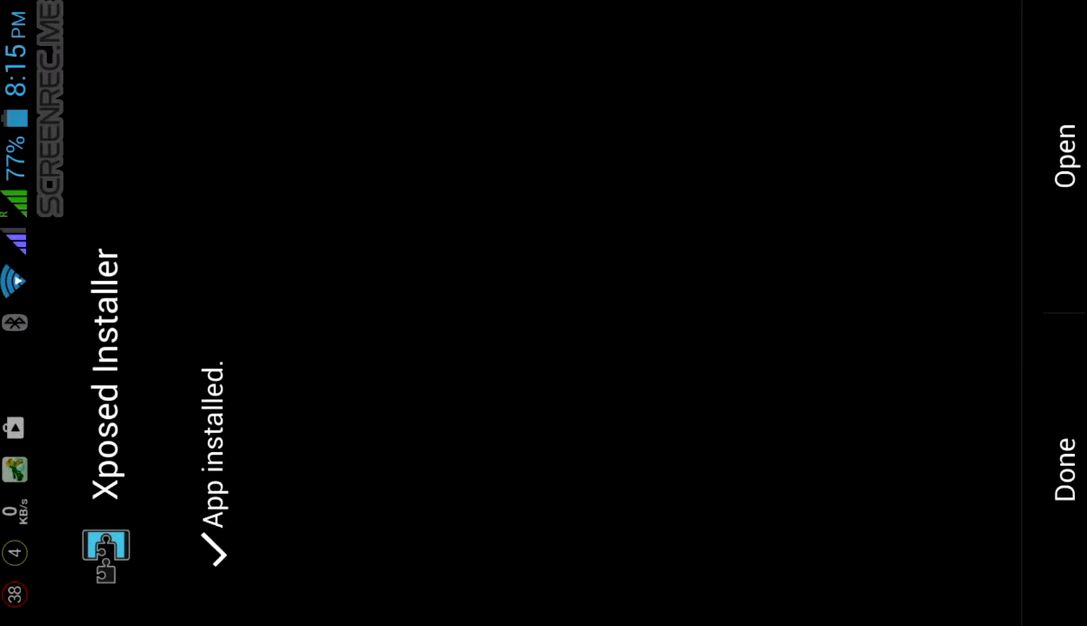
Step: Install the Xposed framework (app_process, XposedBridge.jar) and reboot the phone
{"action": "left_click", "coordinate": [1064, 147]}
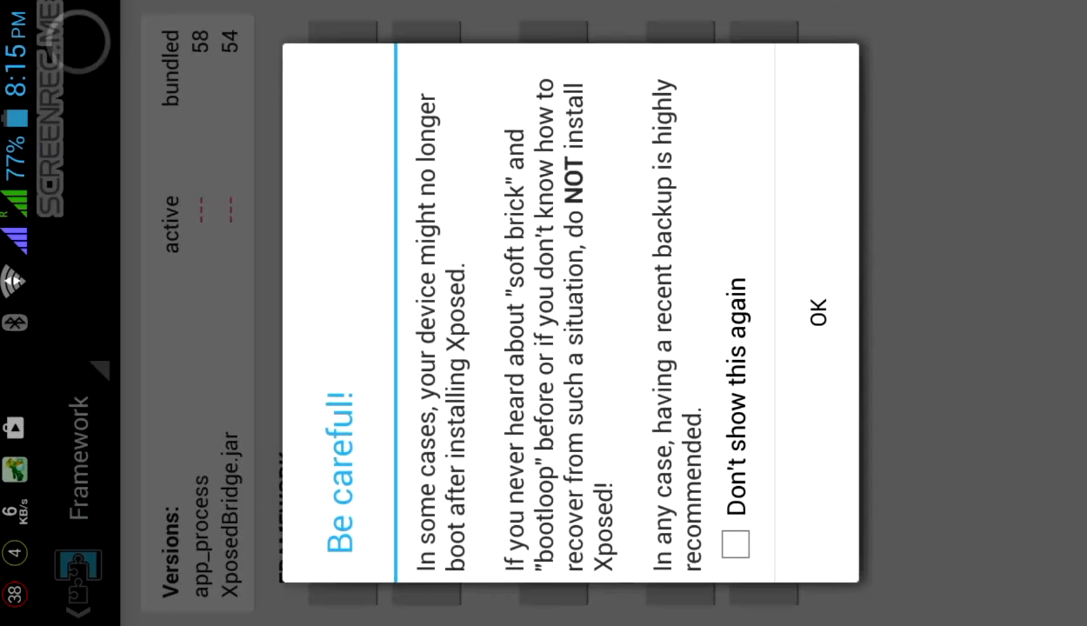
{"action": "left_click", "coordinate": [813, 317]}
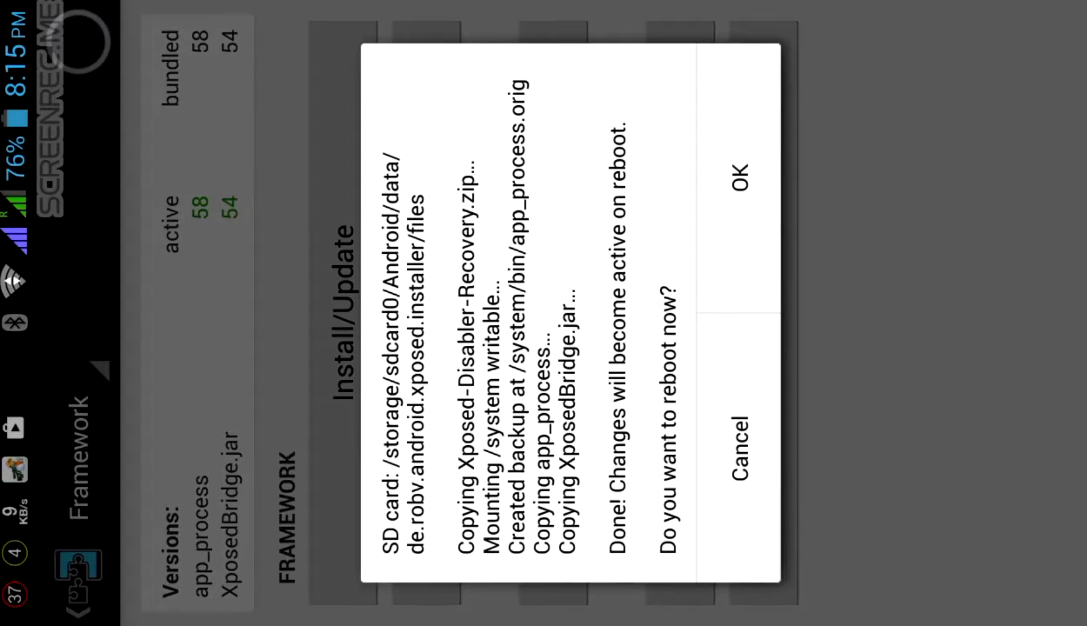
{"action": "left_click", "coordinate": [737, 182]}
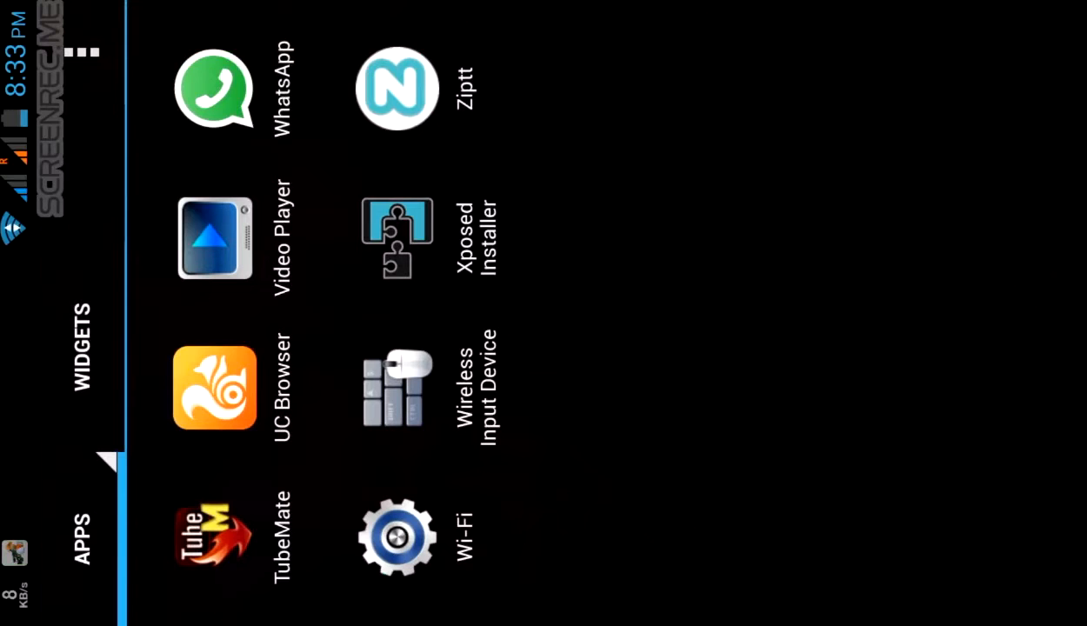
Step: Launch Xposed Installer from the app drawer to its Download module list
{"action": "left_click", "coordinate": [396, 240]}
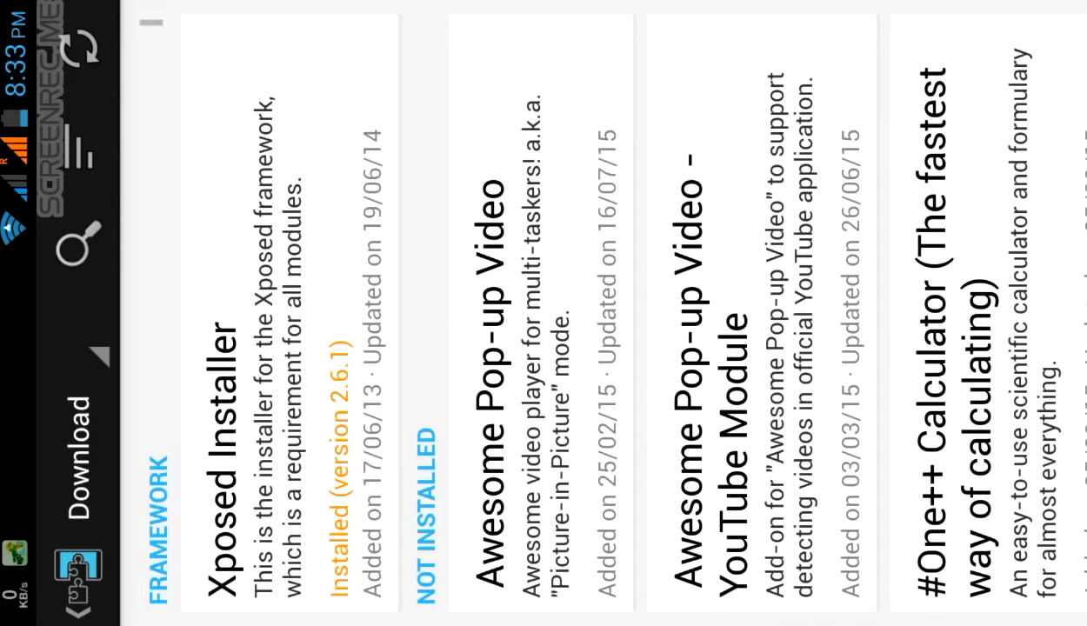
Step: Search 'min' and show the Minimum Brightness module's downloadable versions 0.2 and 0.1
{"action": "left_click", "coordinate": [78, 240]}
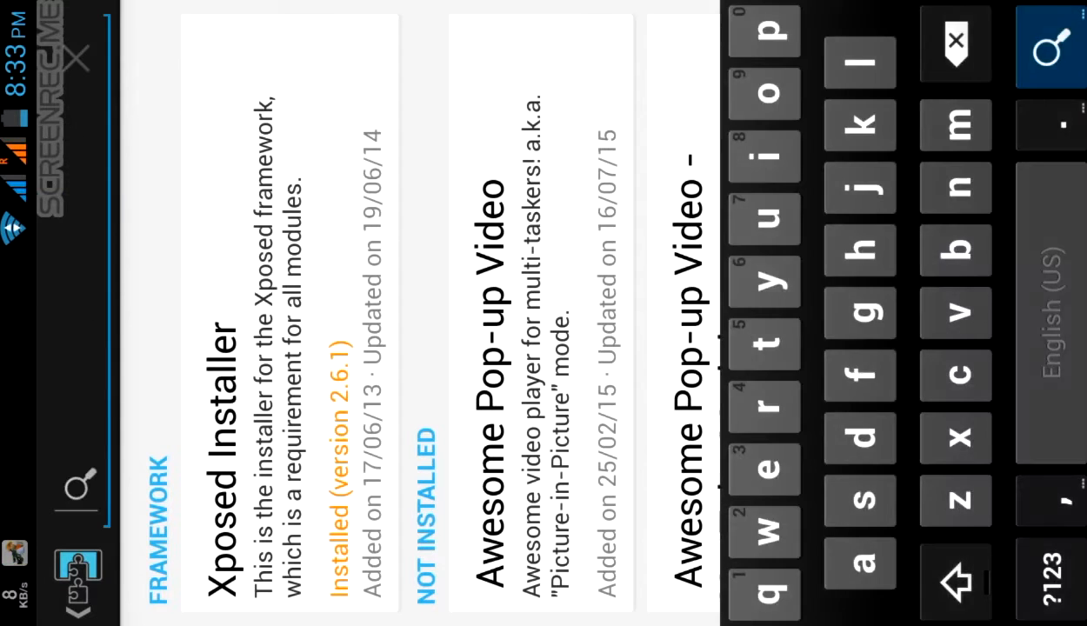
{"action": "type", "text": "m"}
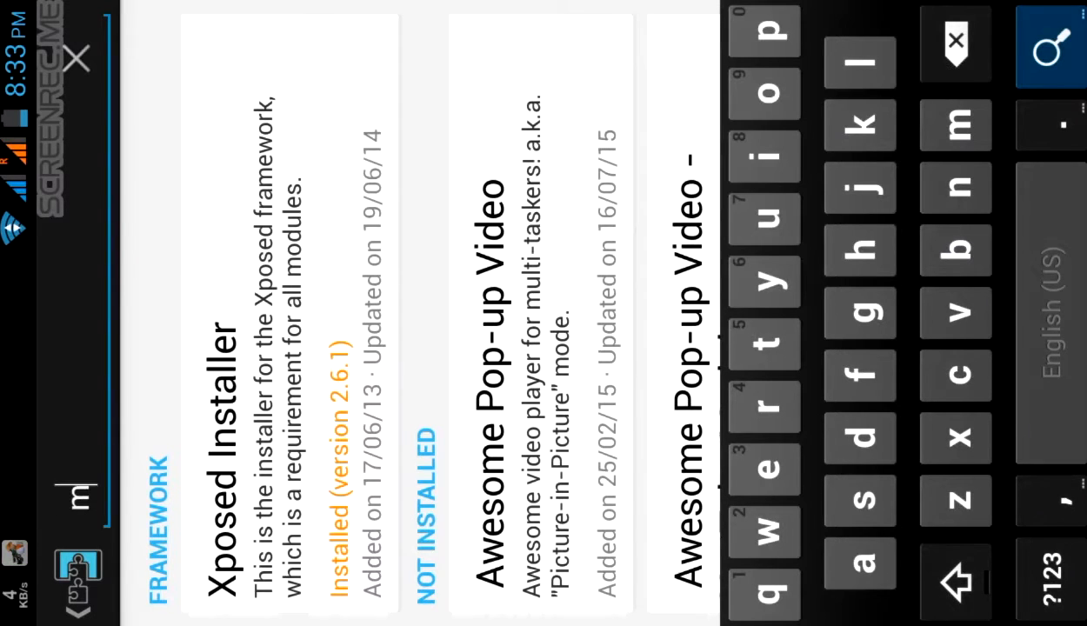
{"action": "type", "text": "in"}
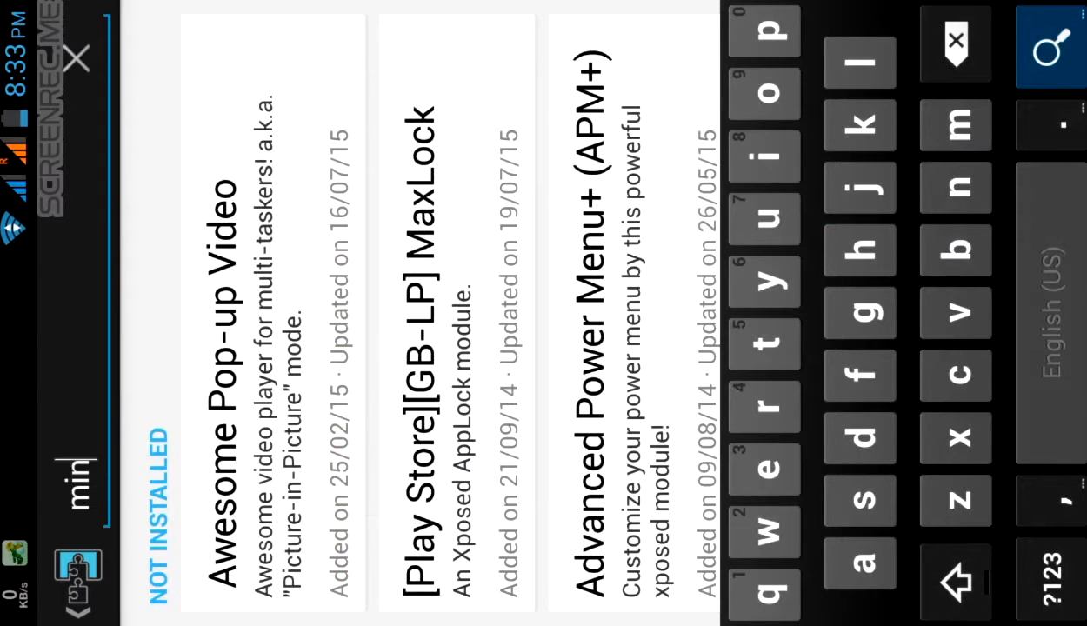
{"action": "left_click", "coordinate": [954, 126]}
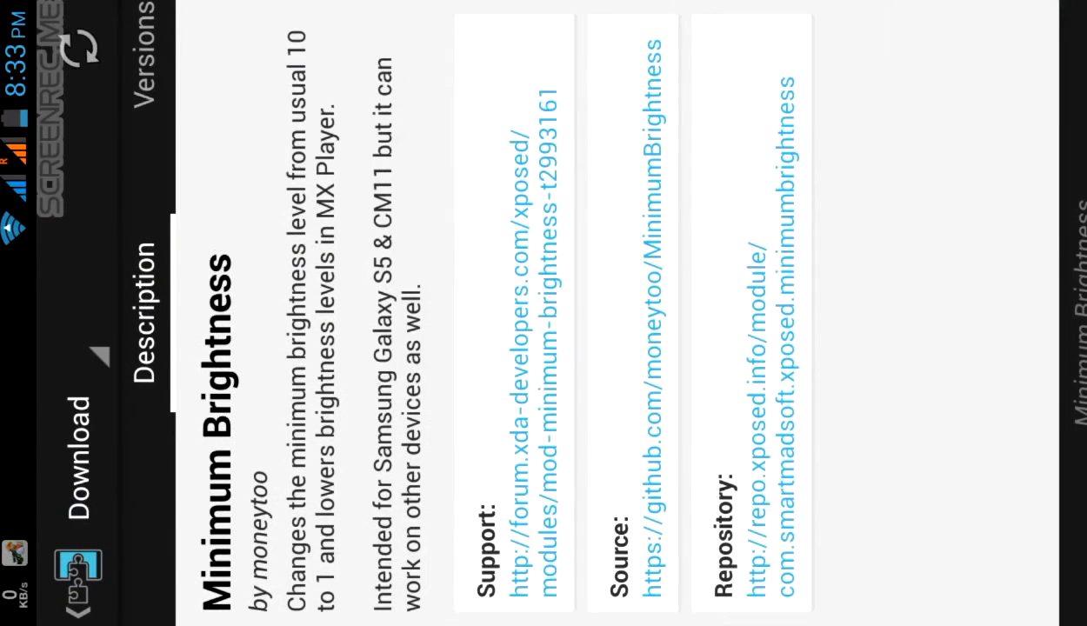
{"action": "left_click", "coordinate": [143, 295]}
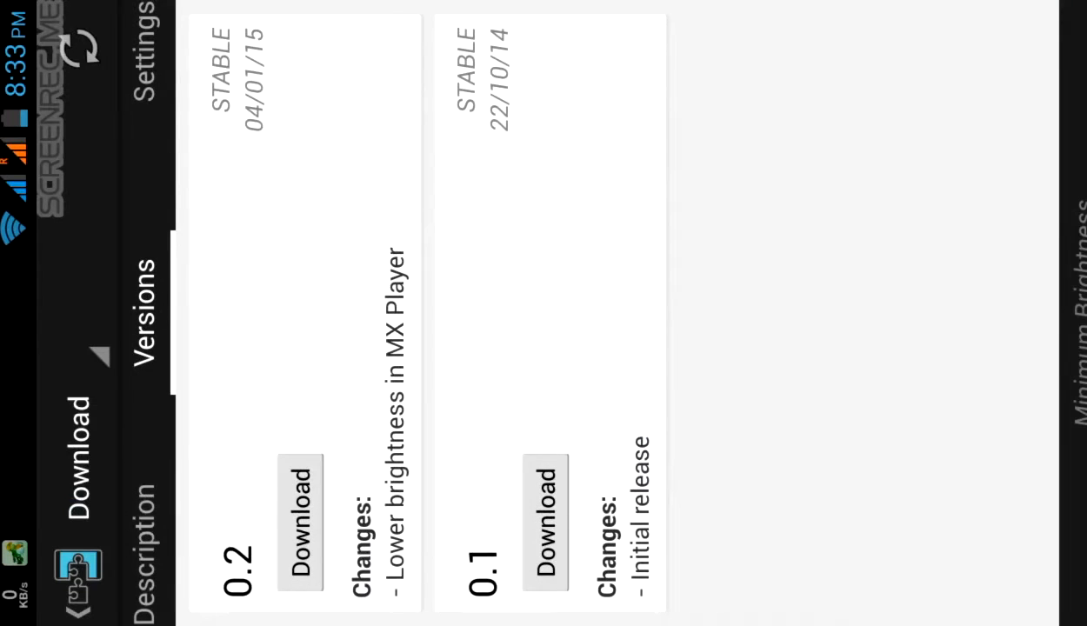